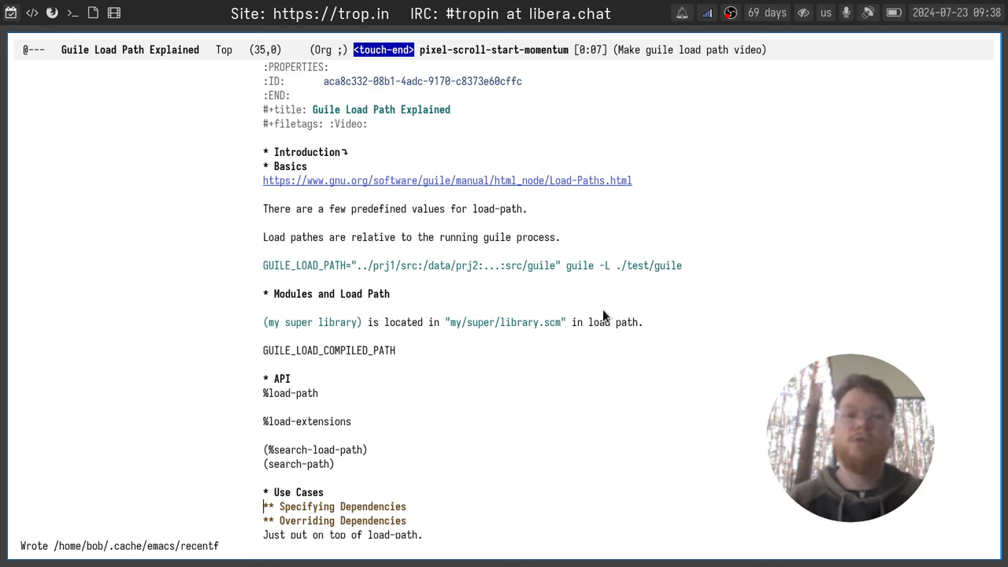
{"action": "mouse_move", "coordinate": [526, 253]}
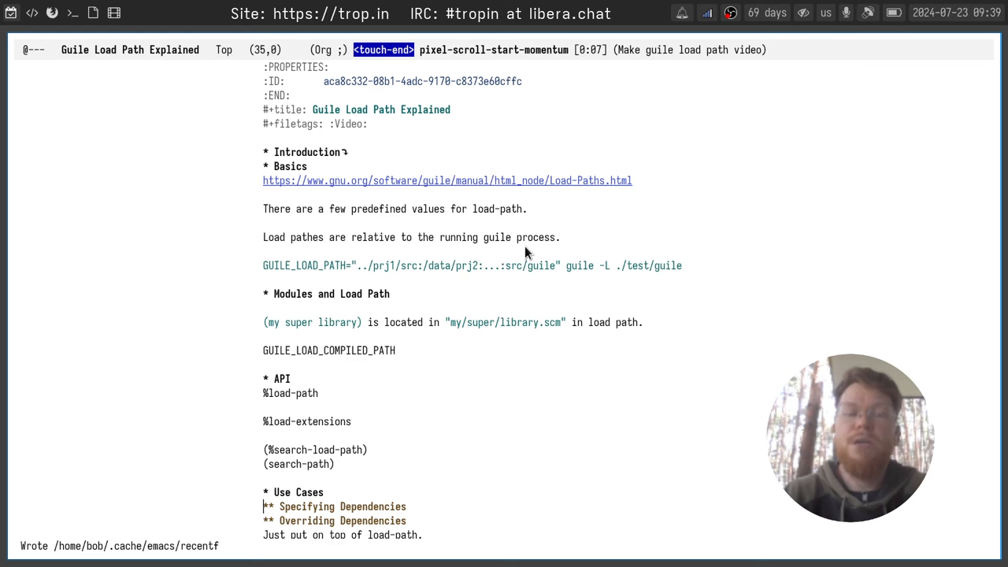
{"action": "mouse_move", "coordinate": [644, 253]}
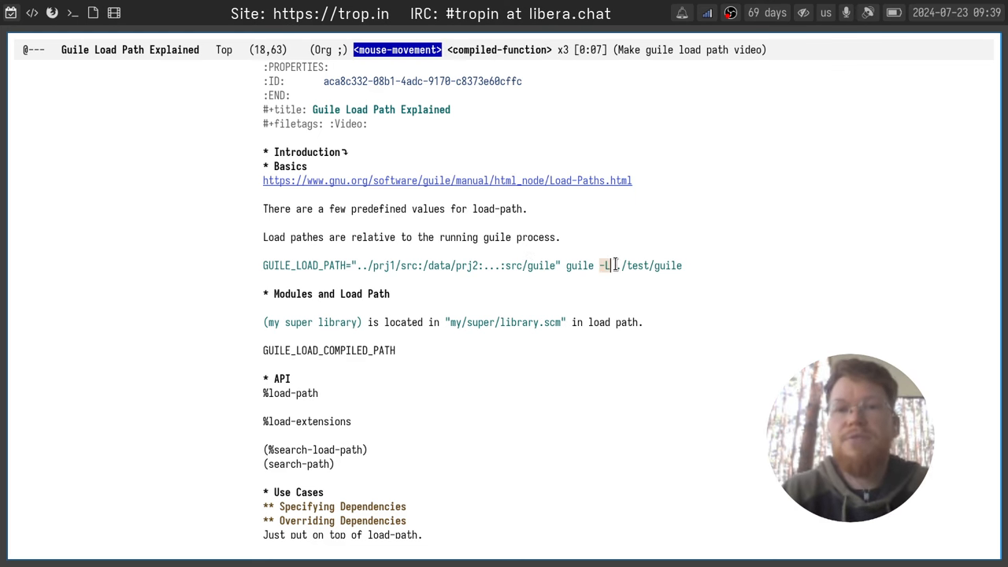
Step: Highlight the -L ./test/guile option, the GUILE_LOAD_PATH directories, and the my/super/library.scm path
{"action": "double_click", "coordinate": [580, 265]}
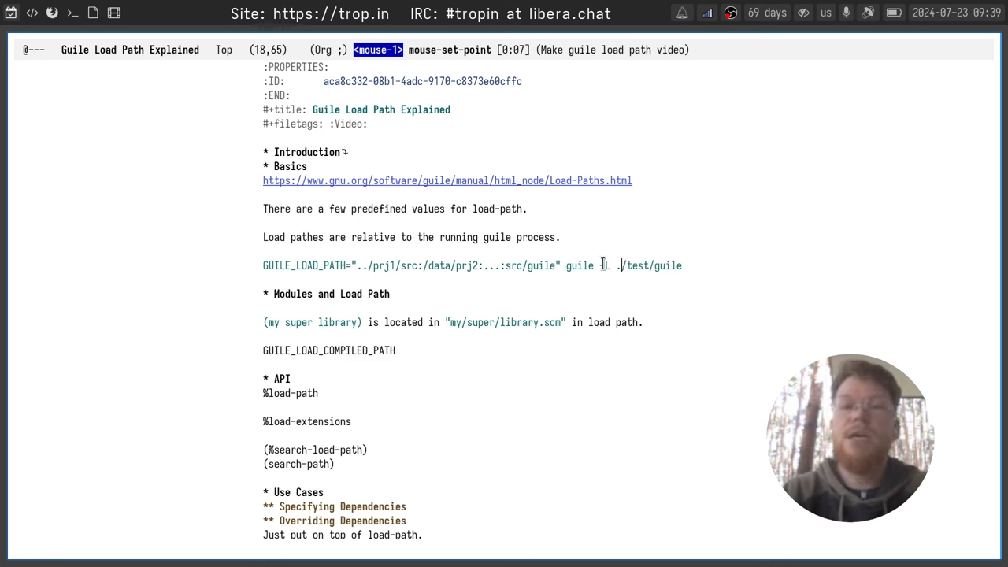
{"action": "left_click_drag", "start_coordinate": [619, 266], "coordinate": [607, 266]}
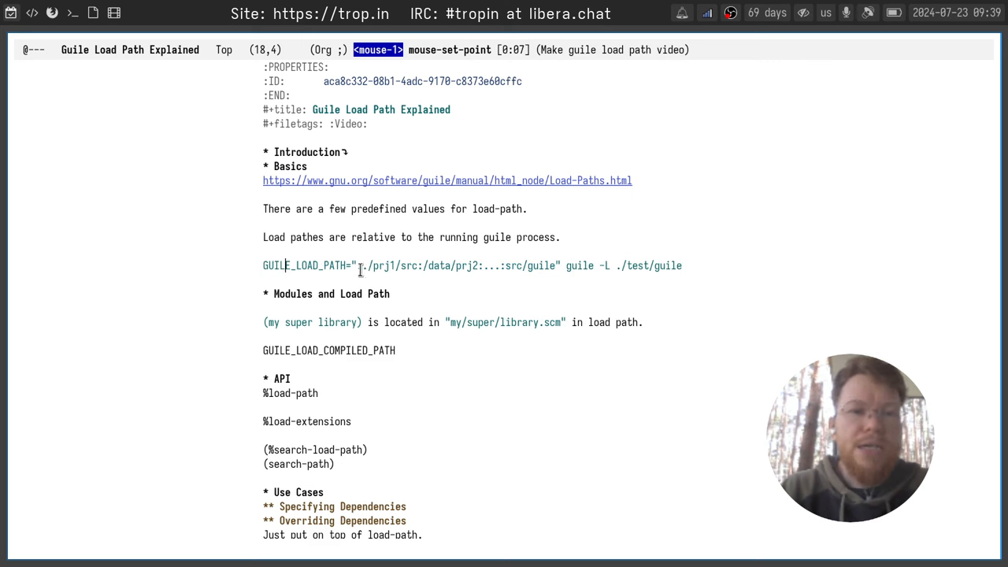
{"action": "left_click_drag", "start_coordinate": [357, 266], "coordinate": [398, 266]}
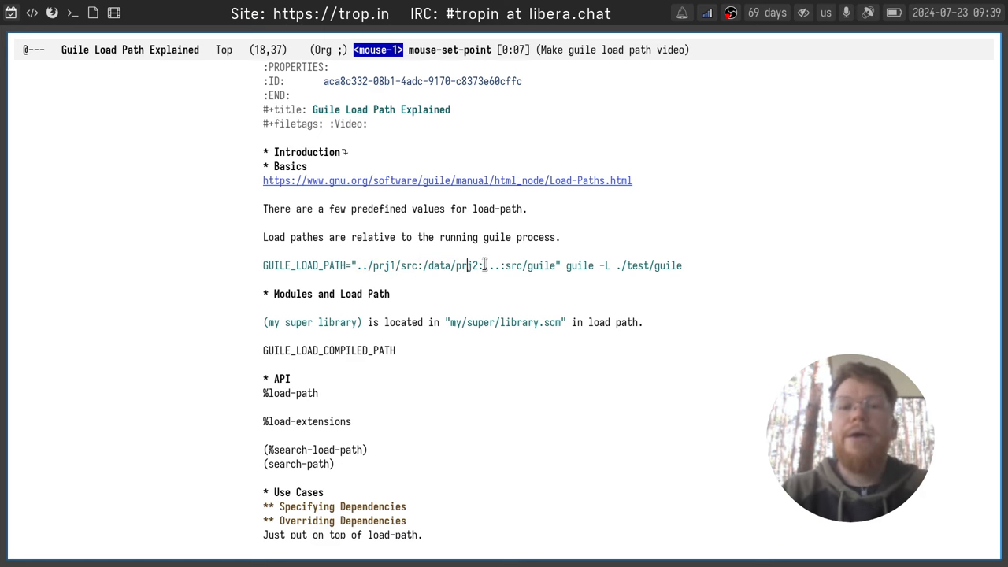
{"action": "mouse_move", "coordinate": [495, 266]}
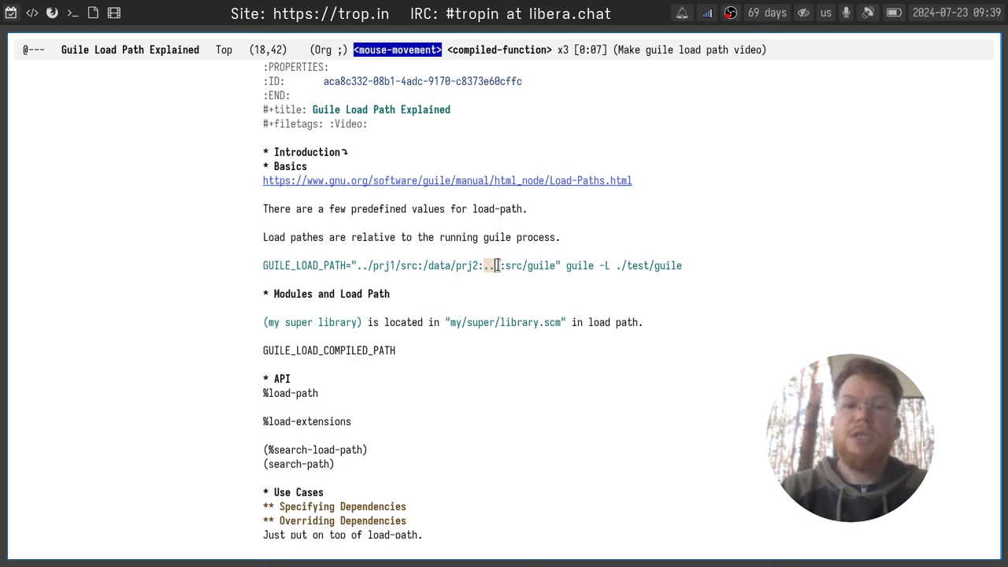
{"action": "left_click", "coordinate": [490, 265]}
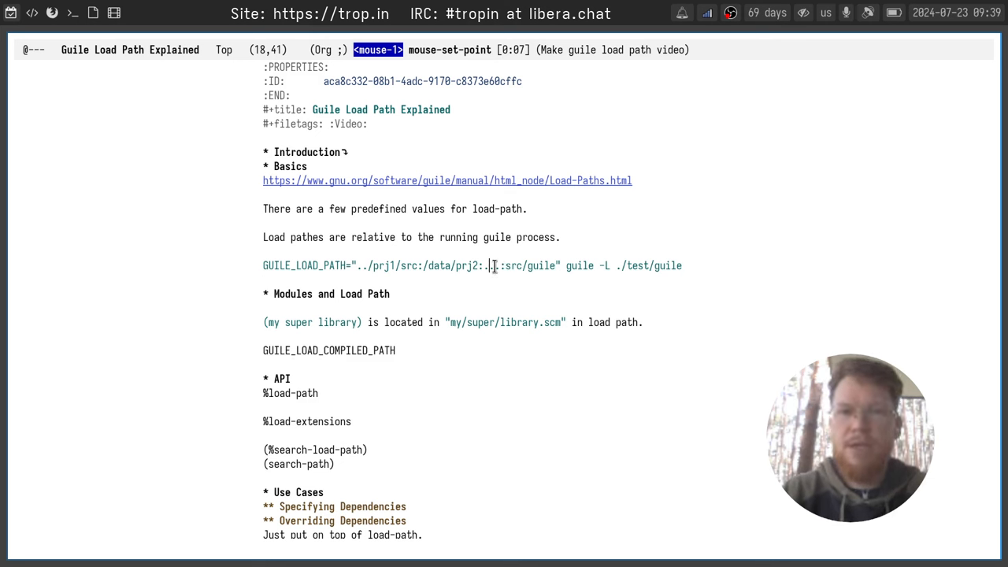
{"action": "left_click_drag", "start_coordinate": [492, 265], "coordinate": [520, 266]}
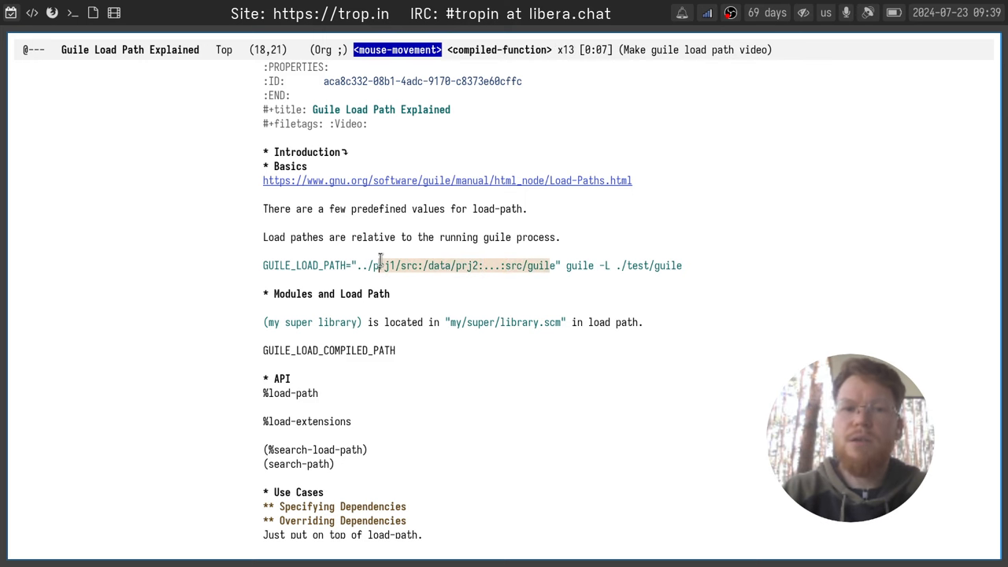
{"action": "left_click", "coordinate": [359, 266]}
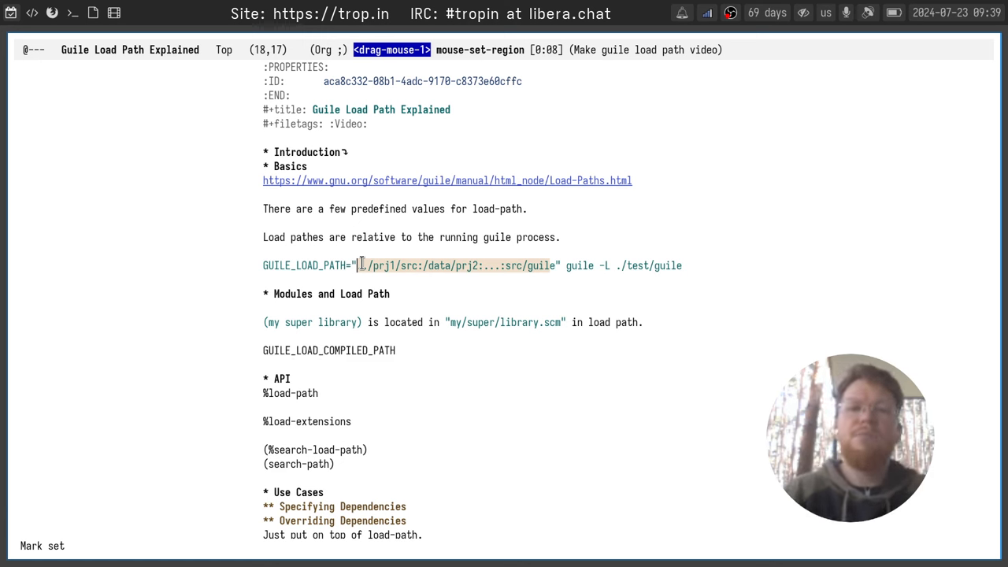
{"action": "mouse_move", "coordinate": [369, 287]}
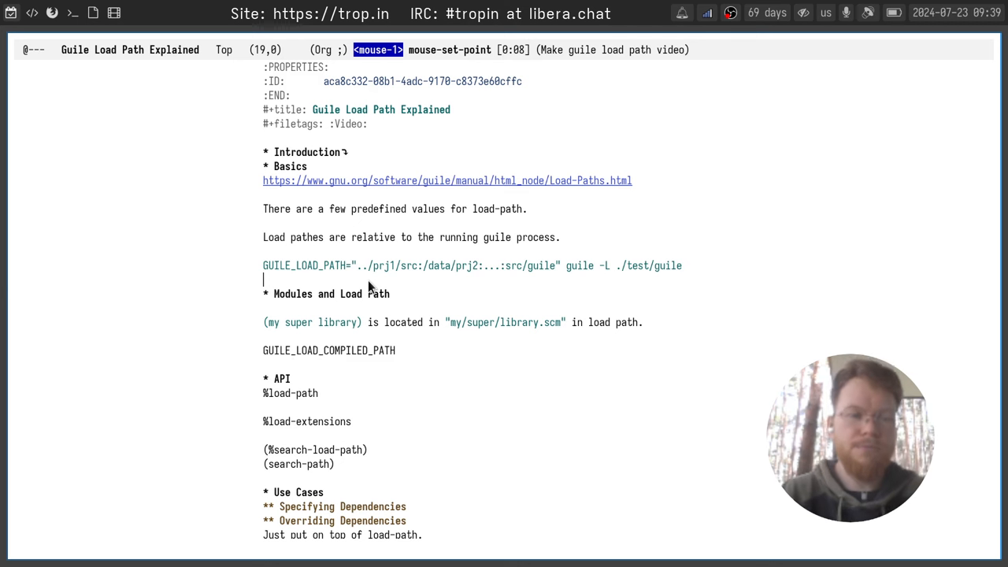
{"action": "mouse_move", "coordinate": [465, 310]}
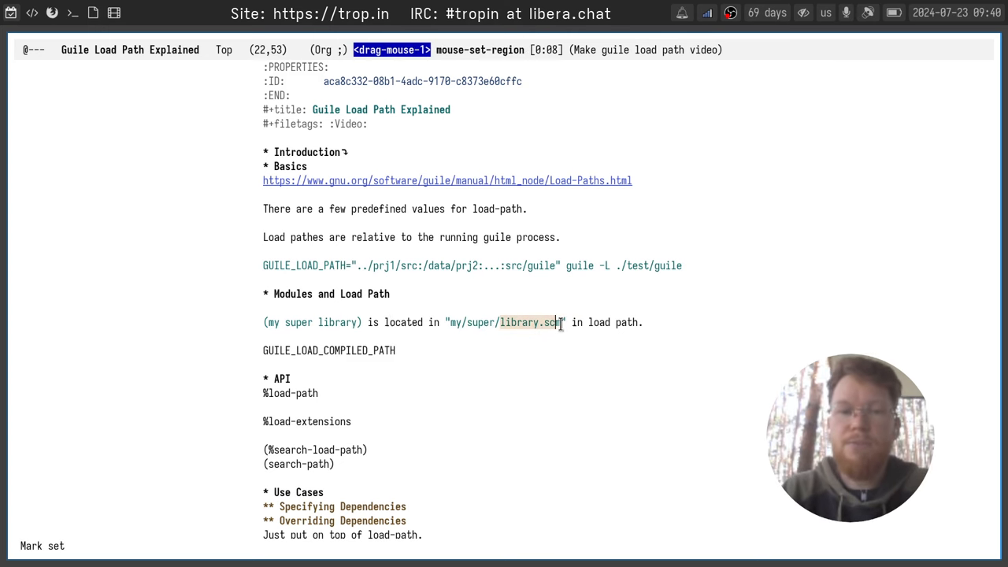
{"action": "left_click", "coordinate": [556, 322]}
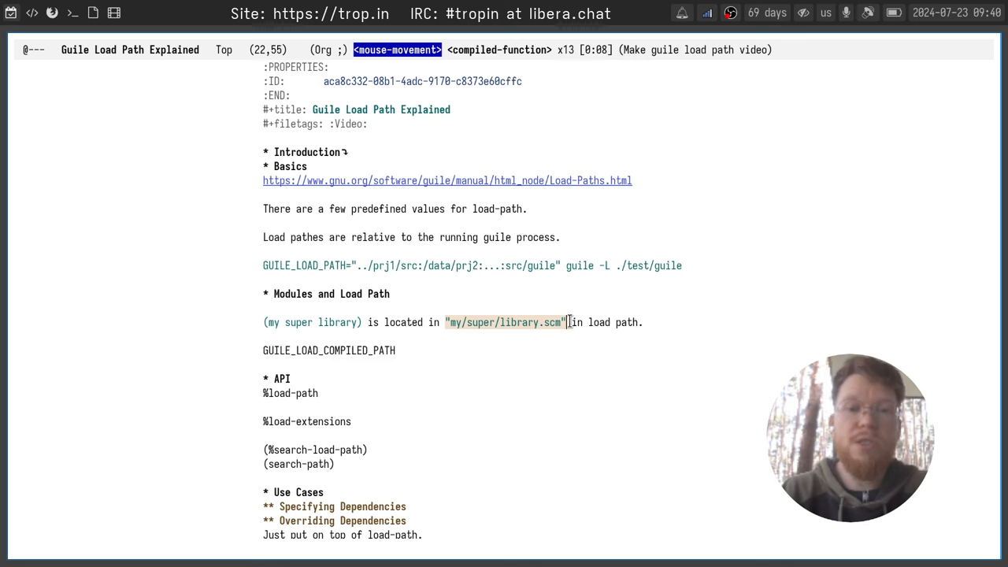
{"action": "left_click", "coordinate": [546, 335]}
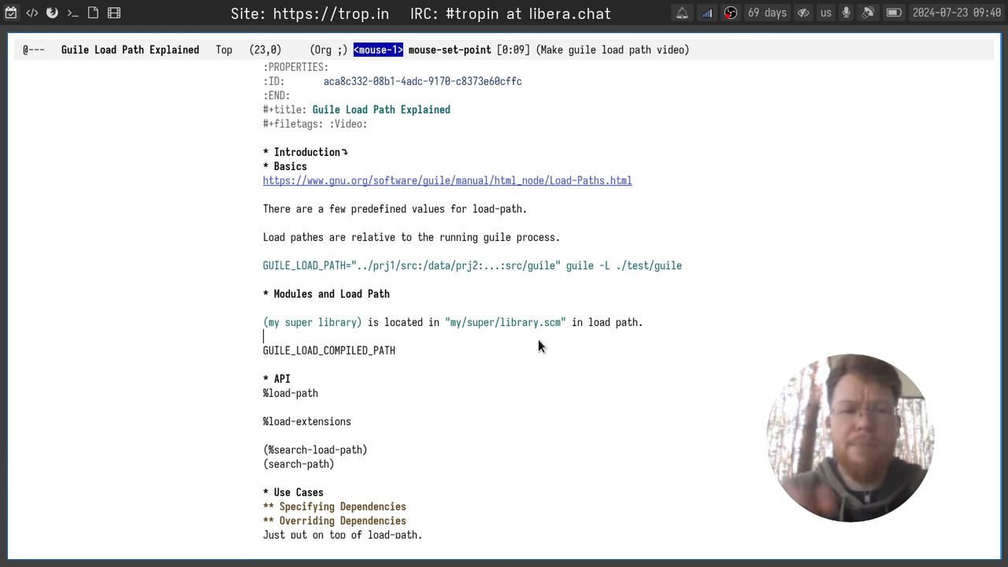
{"action": "mouse_move", "coordinate": [484, 354]}
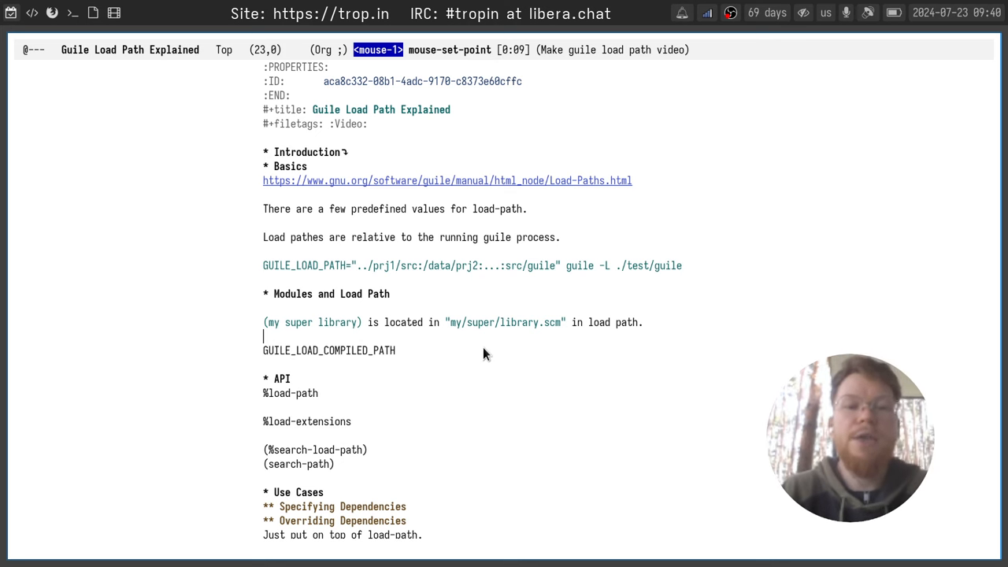
{"action": "mouse_move", "coordinate": [365, 381]}
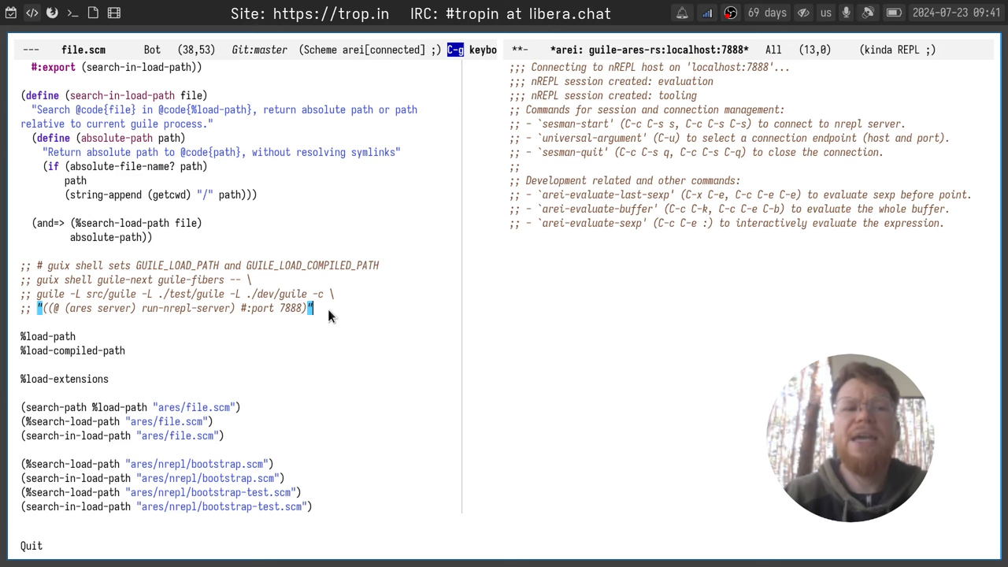
{"action": "mouse_move", "coordinate": [311, 331]}
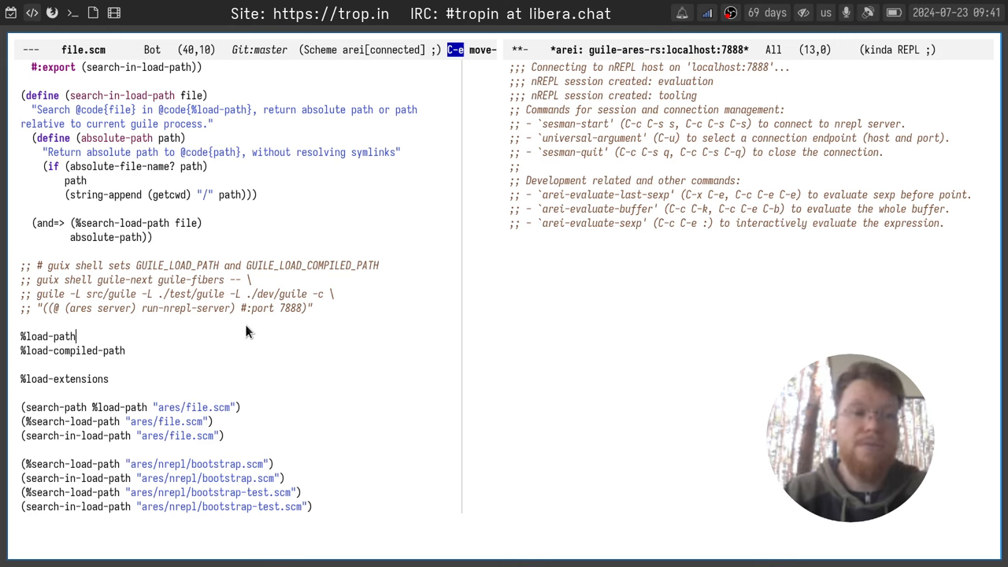
Step: Evaluate %load-path, point out the profile site directories, and return near %load-compiled-path
{"action": "key", "text": "C-x C-e"}
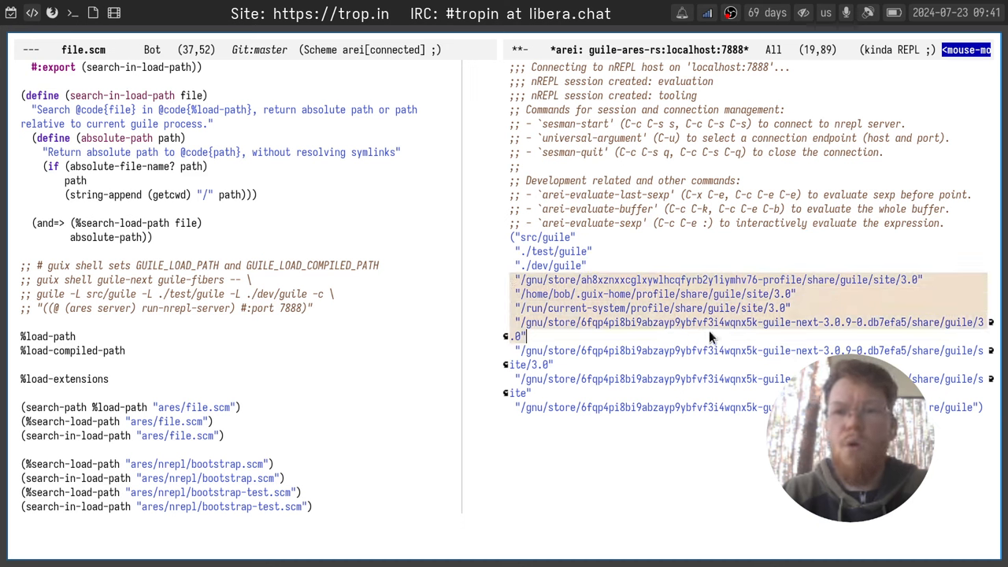
{"action": "left_click", "coordinate": [697, 313]}
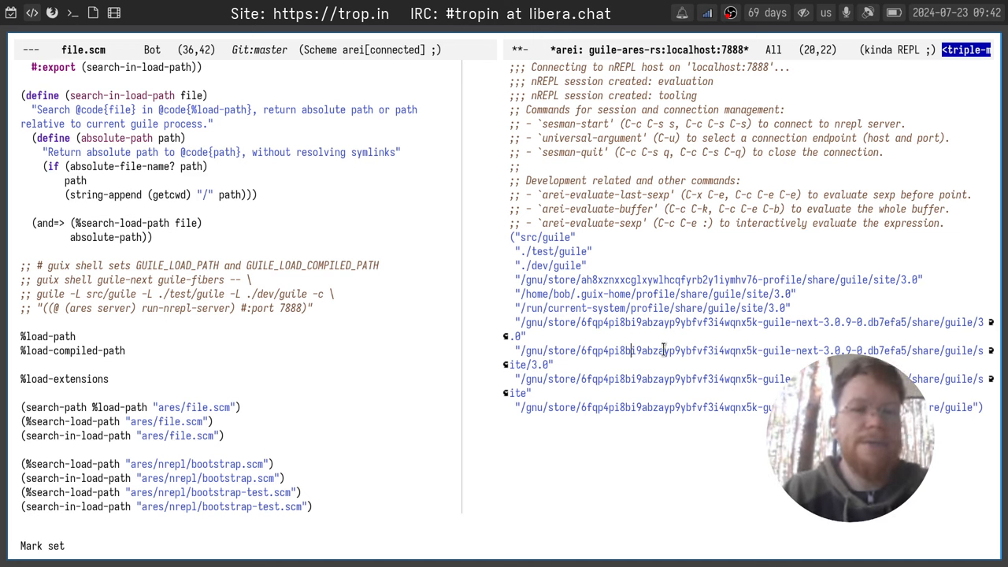
{"action": "left_click", "coordinate": [22, 364]}
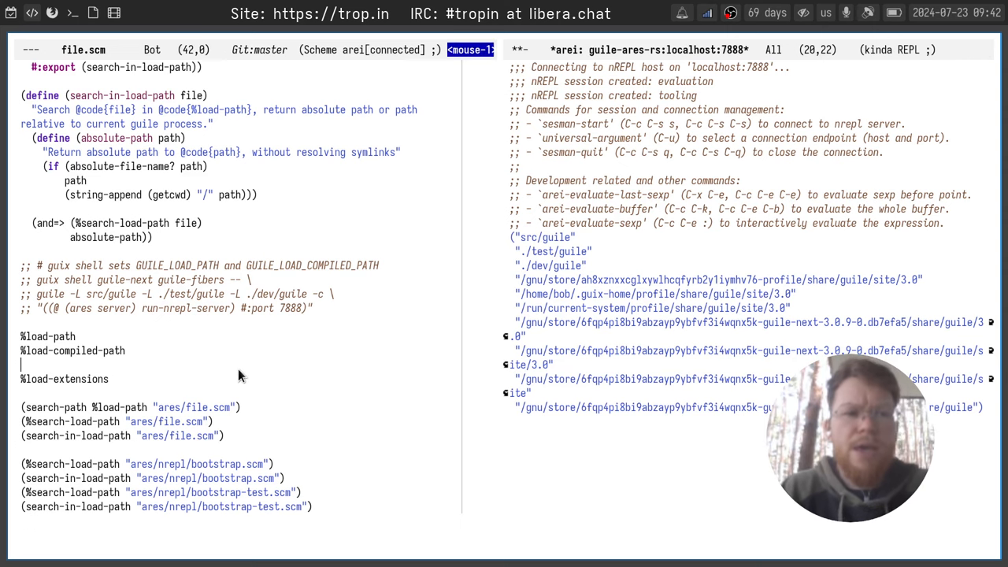
Step: Evaluate %load-compiled-path to print its site-ccache and site directories
{"action": "key", "text": "C-x C-e"}
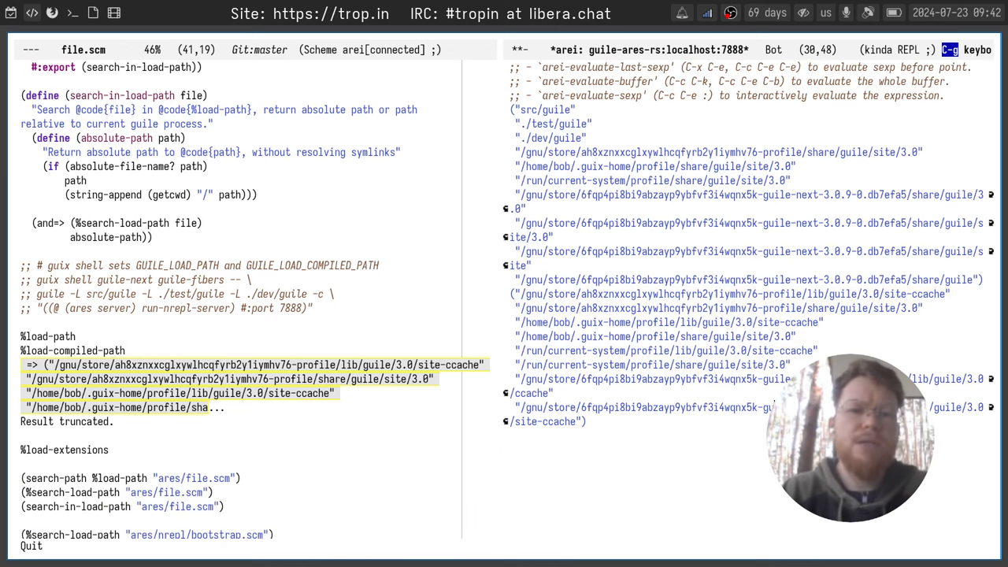
{"action": "mouse_move", "coordinate": [342, 438]}
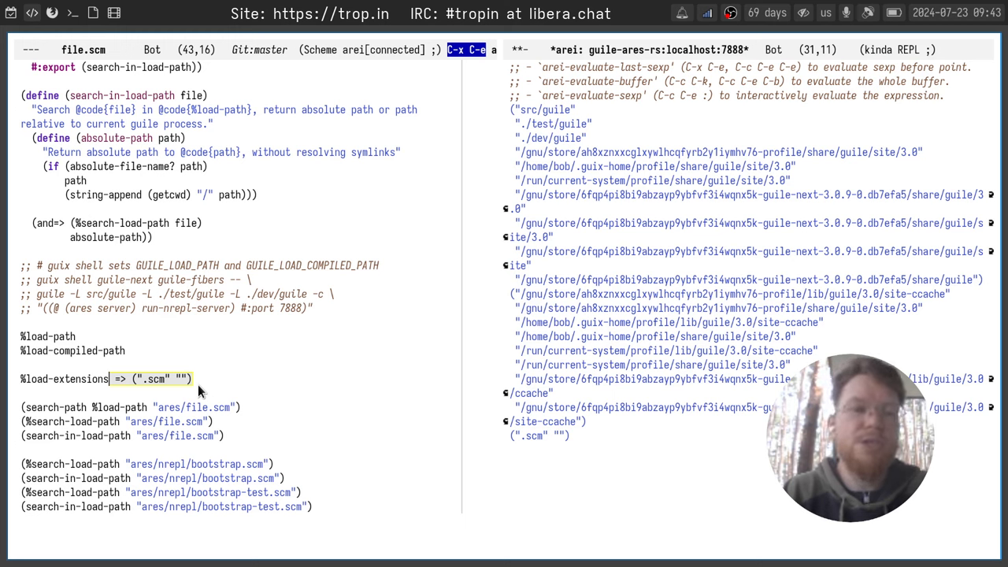
Step: Insert the comment ;; (add-to-load-path "") on a new line above (search-path ...)
{"action": "key", "text": "Return"}
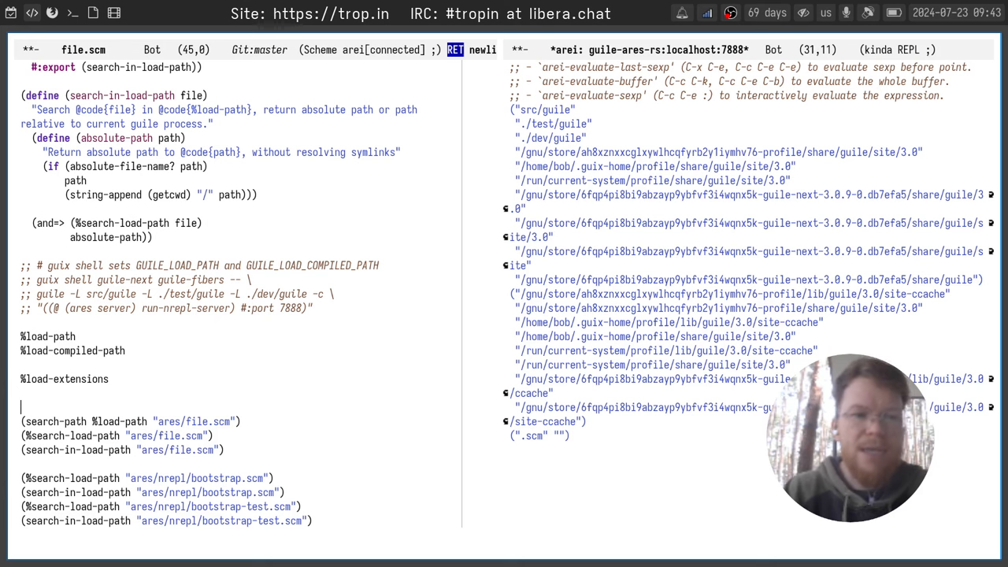
{"action": "type", "text": "(add-to-load-path \""}
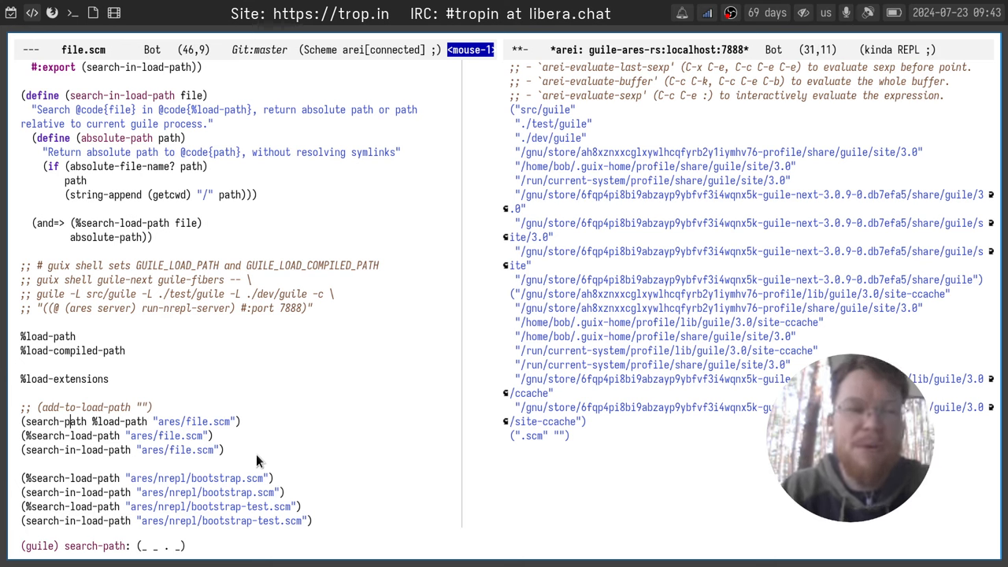
Step: Evaluate the ares/file.scm search forms, resolving to src/guile/ares/file.scm and its absolute path
{"action": "key", "text": "C-x C-e"}
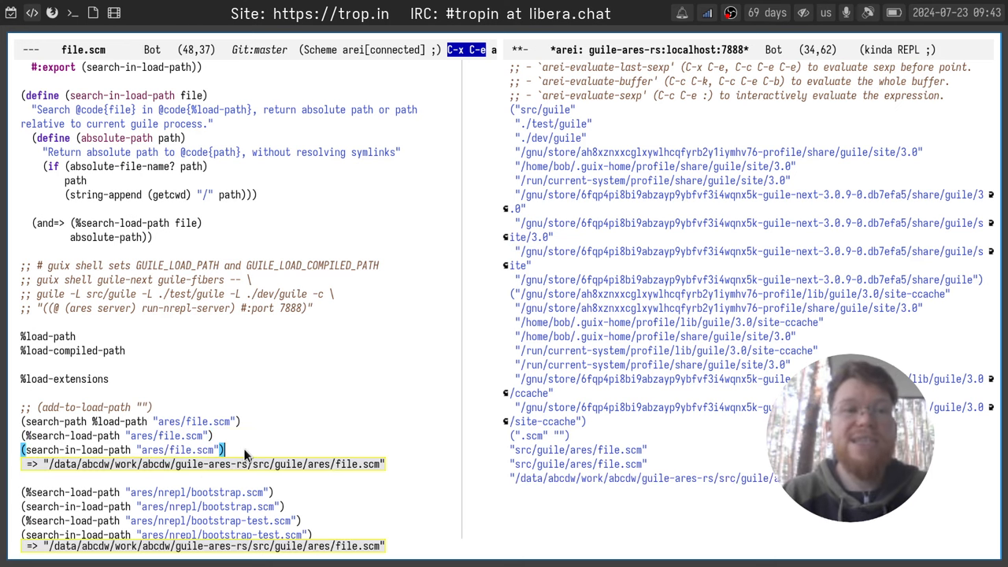
{"action": "mouse_move", "coordinate": [347, 250]}
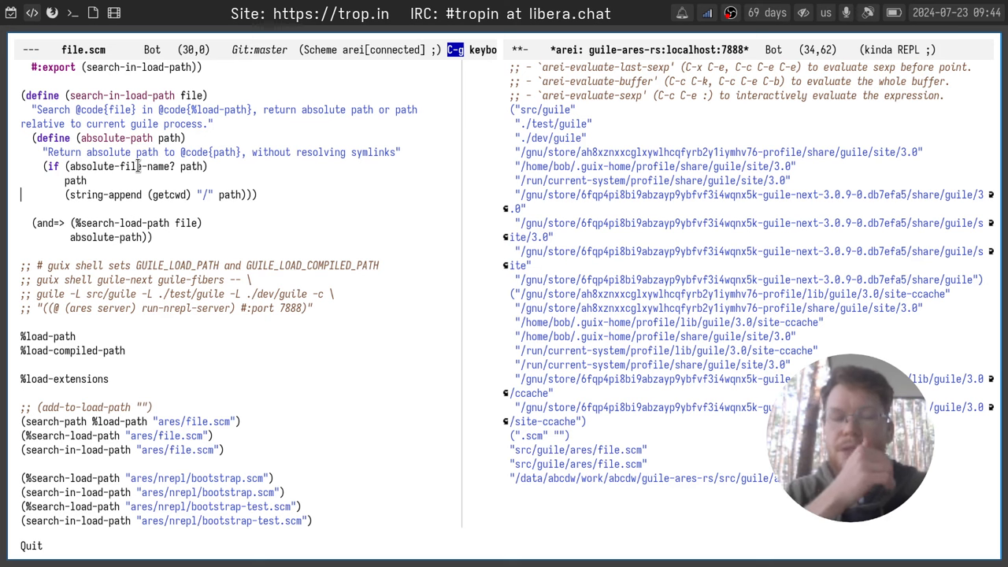
{"action": "mouse_move", "coordinate": [330, 194]}
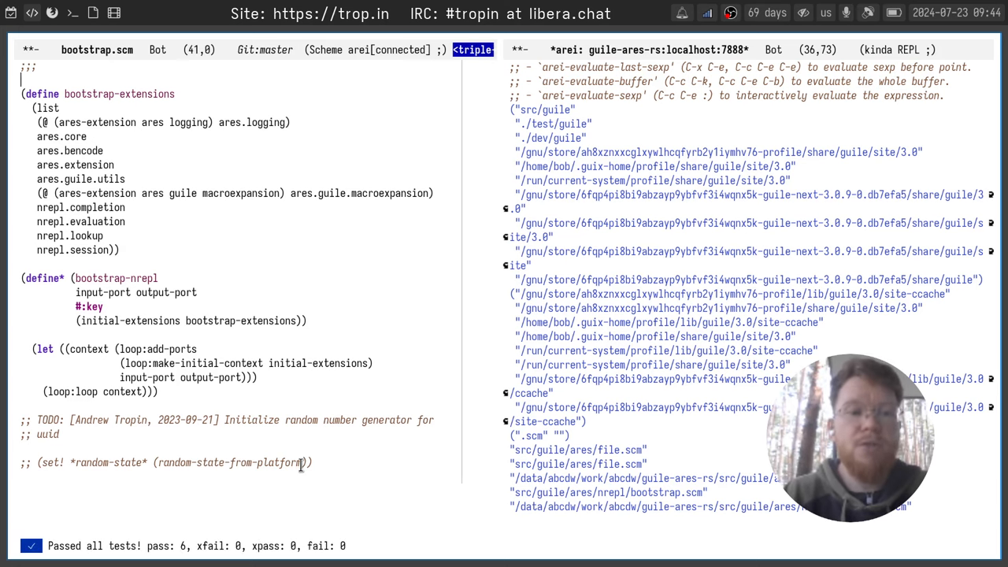
{"action": "mouse_move", "coordinate": [303, 508]}
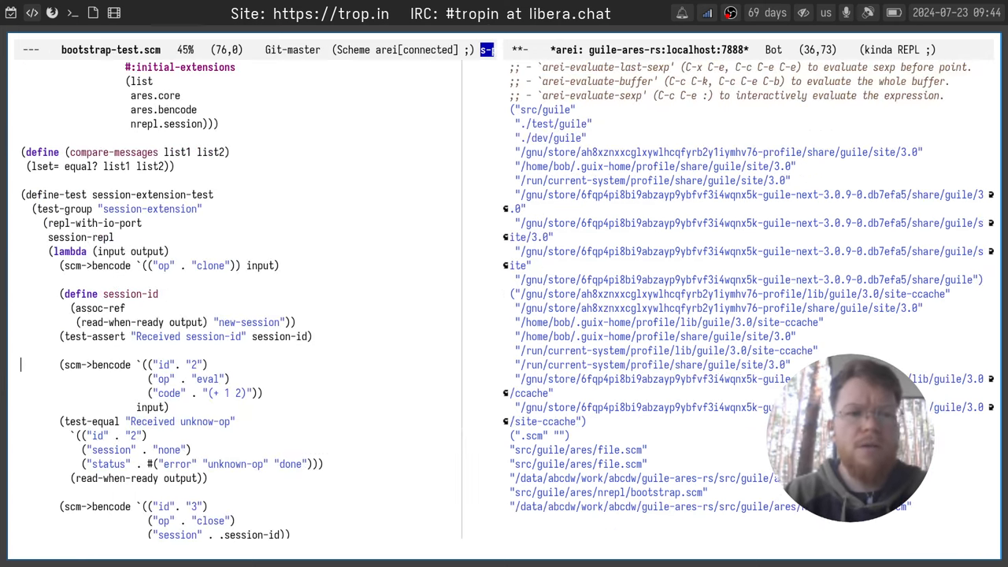
Step: Scroll through bootstrap-test.scm to look over its contents
{"action": "scroll", "scroll_direction": "down", "scroll_amount": 3}
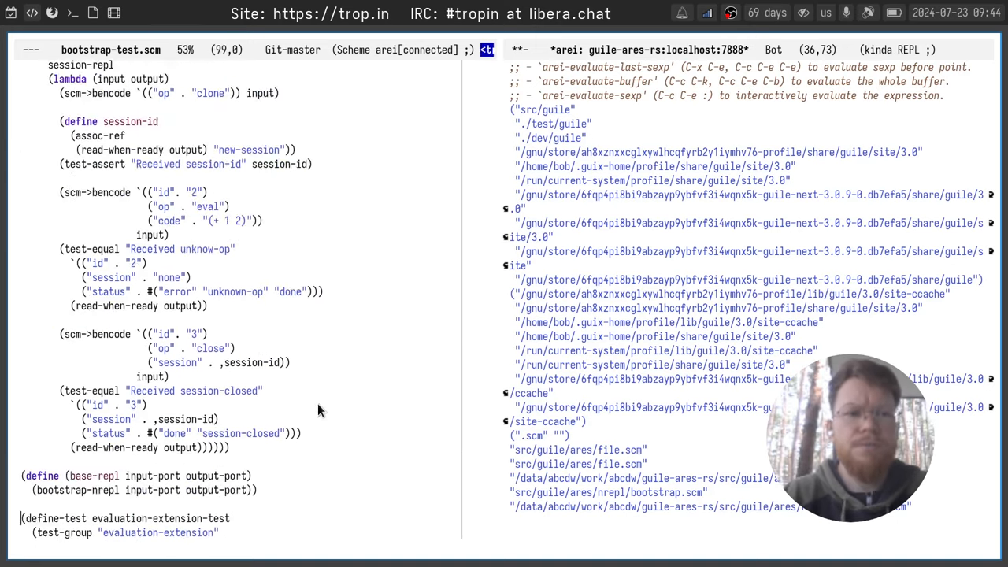
{"action": "scroll", "scroll_direction": "up", "scroll_amount": 3}
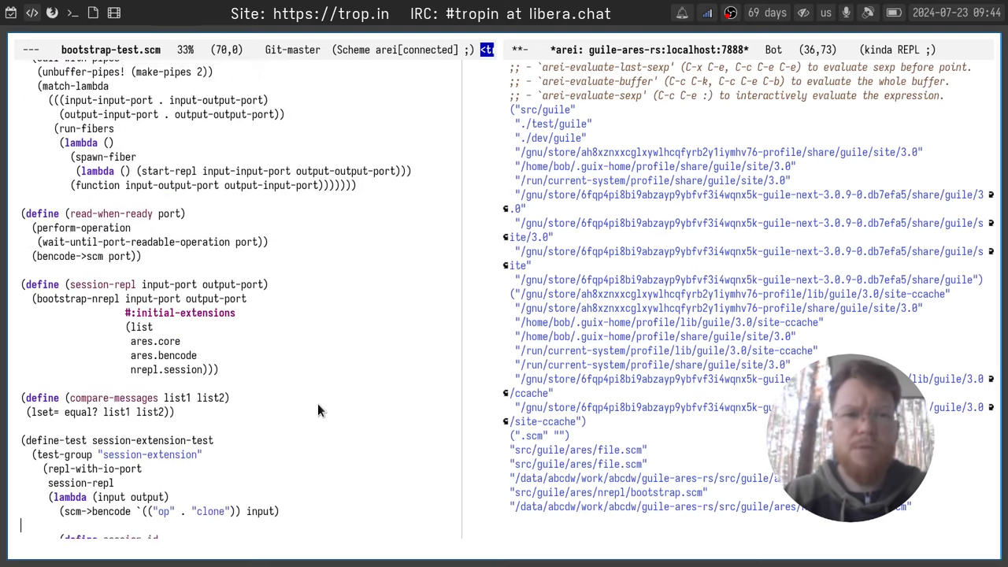
{"action": "scroll", "scroll_direction": "down", "scroll_amount": 3}
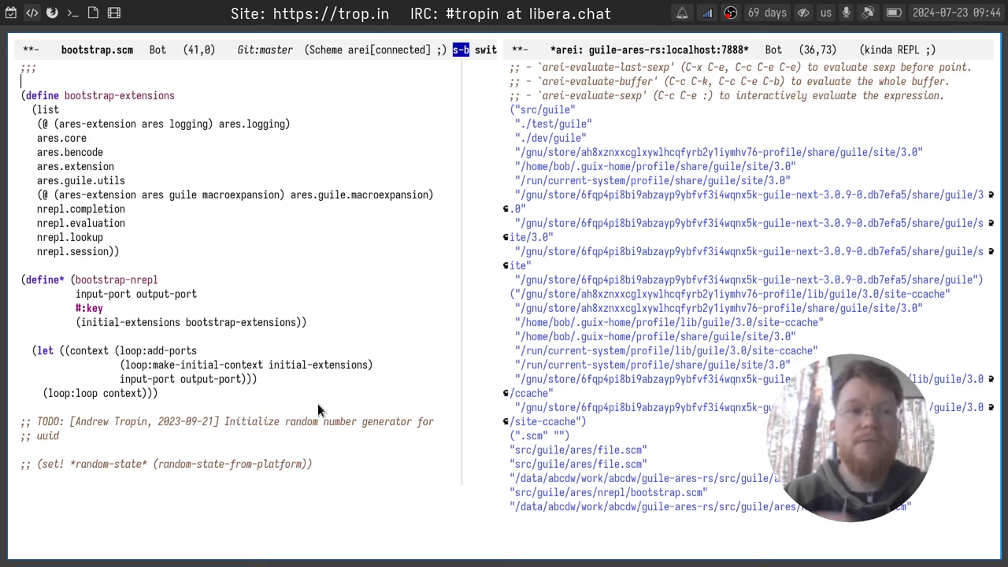
{"action": "mouse_move", "coordinate": [243, 224]}
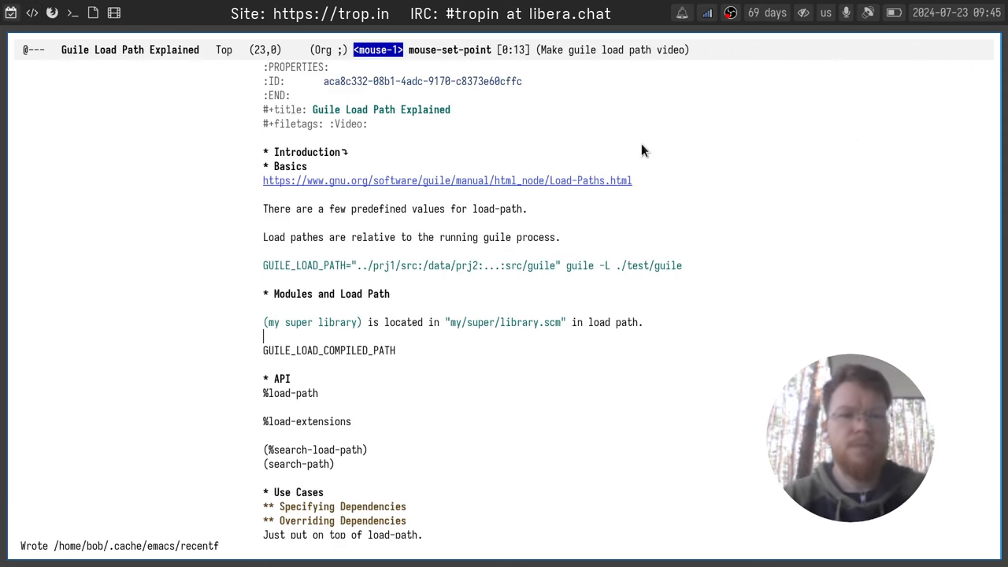
Step: Under Overriding Dependencies, make the tip read %load-path and save the notes
{"action": "scroll", "scroll_direction": "down", "scroll_amount": 3}
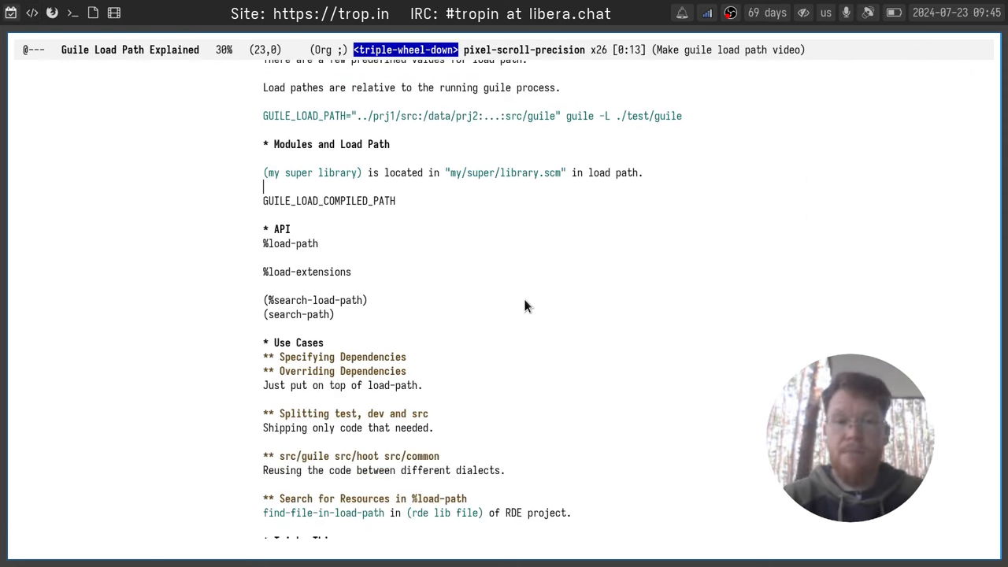
{"action": "scroll", "scroll_direction": "down", "scroll_amount": 3}
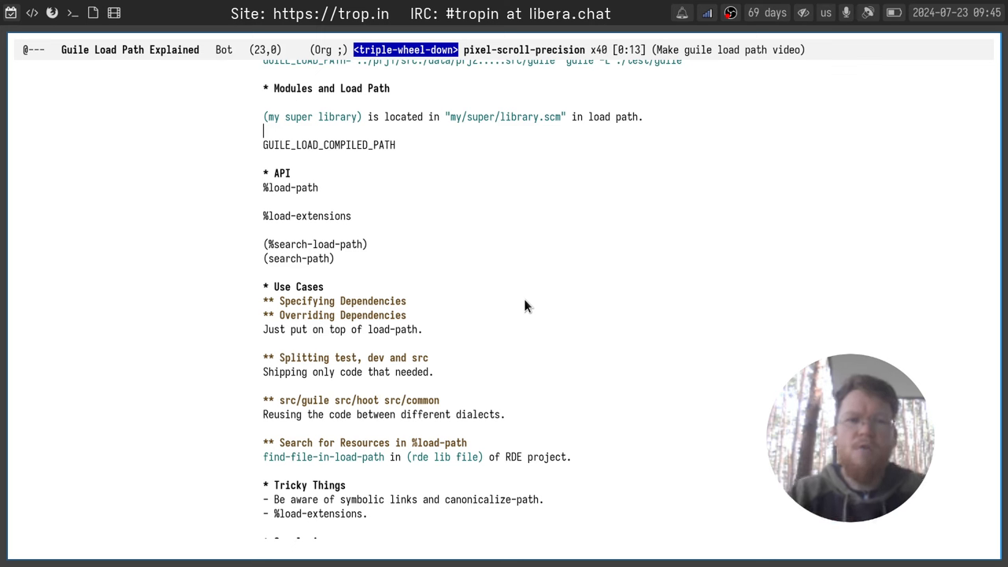
{"action": "mouse_move", "coordinate": [252, 310]}
{"action": "type", "text": "%"}
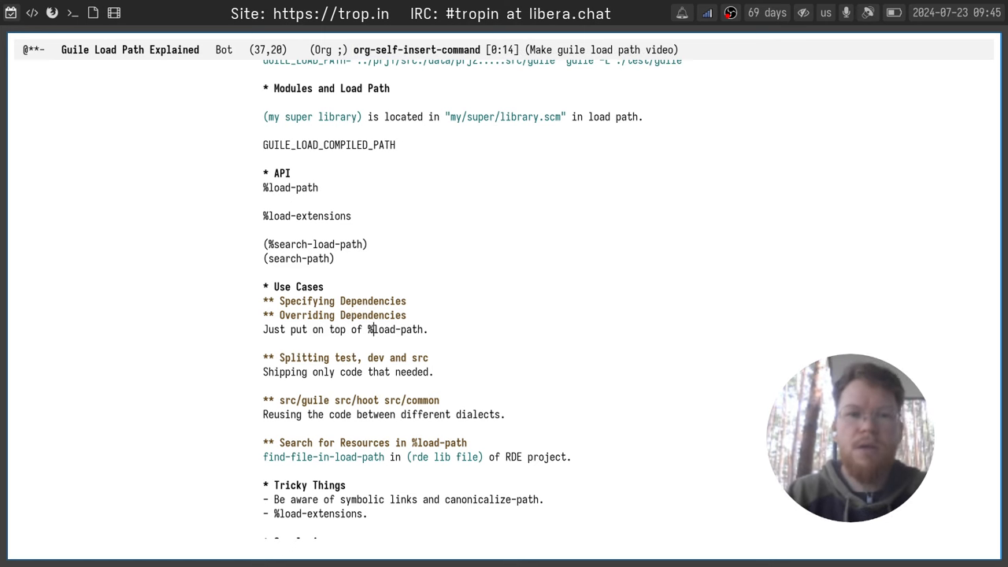
{"action": "key", "text": "C-x C-s"}
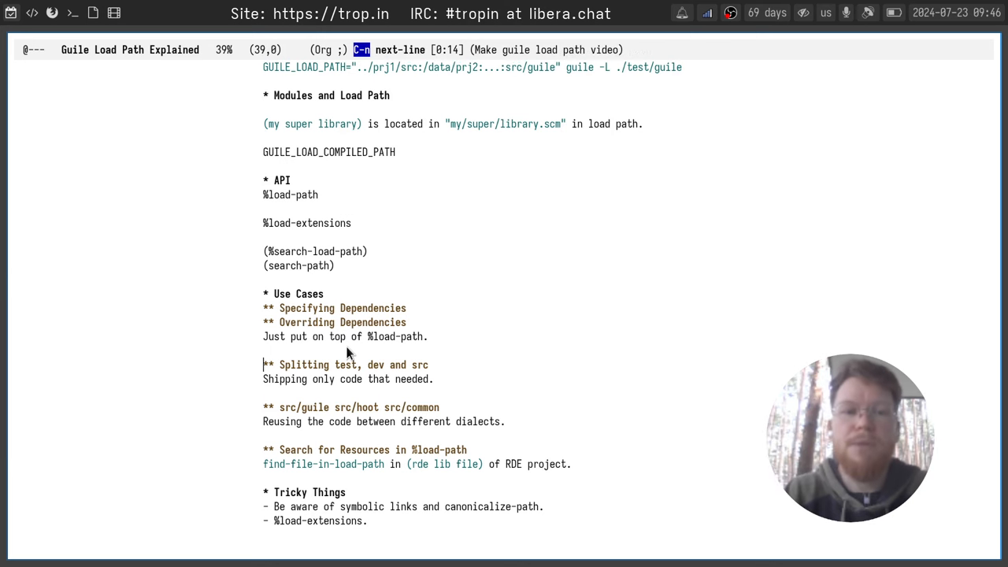
{"action": "key", "text": "C-n"}
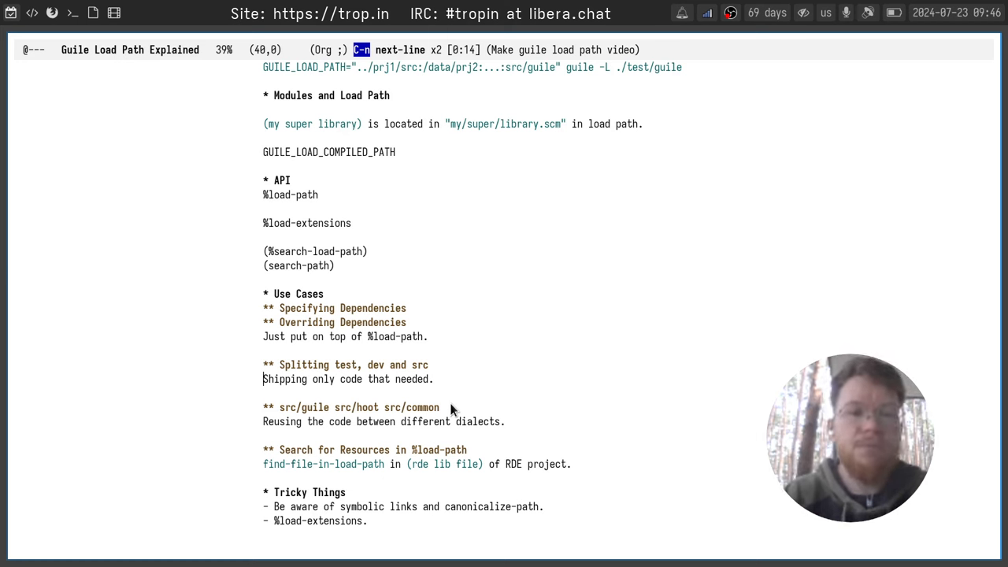
{"action": "key", "text": "C-n"}
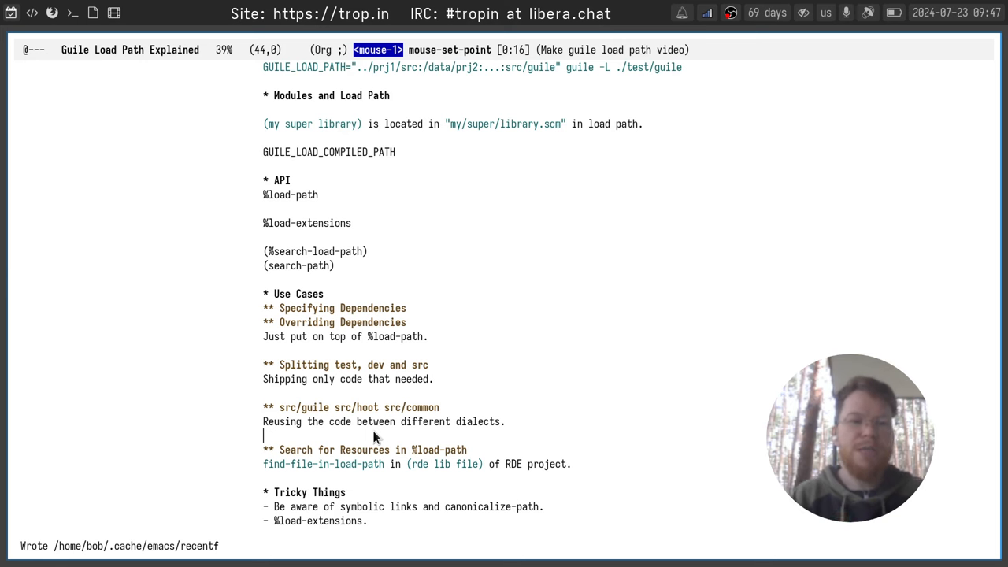
{"action": "mouse_move", "coordinate": [370, 478]}
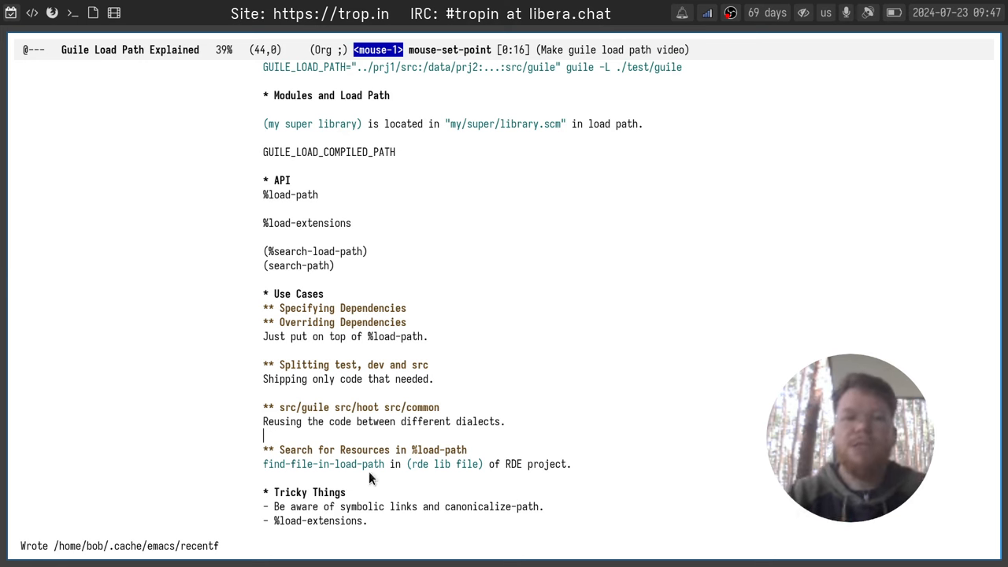
{"action": "left_click_drag", "start_coordinate": [370, 479], "coordinate": [262, 521]}
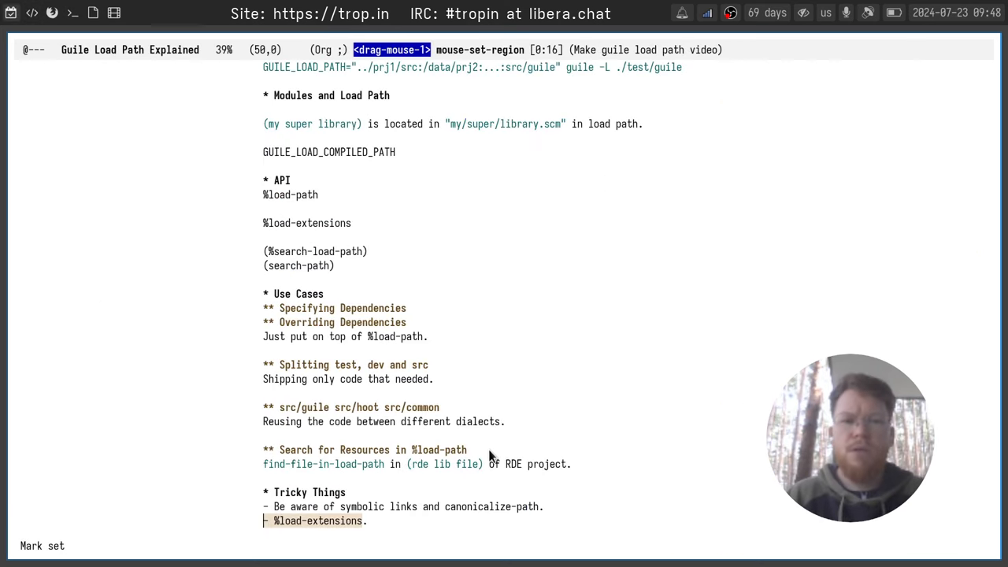
{"action": "left_click", "coordinate": [473, 479]}
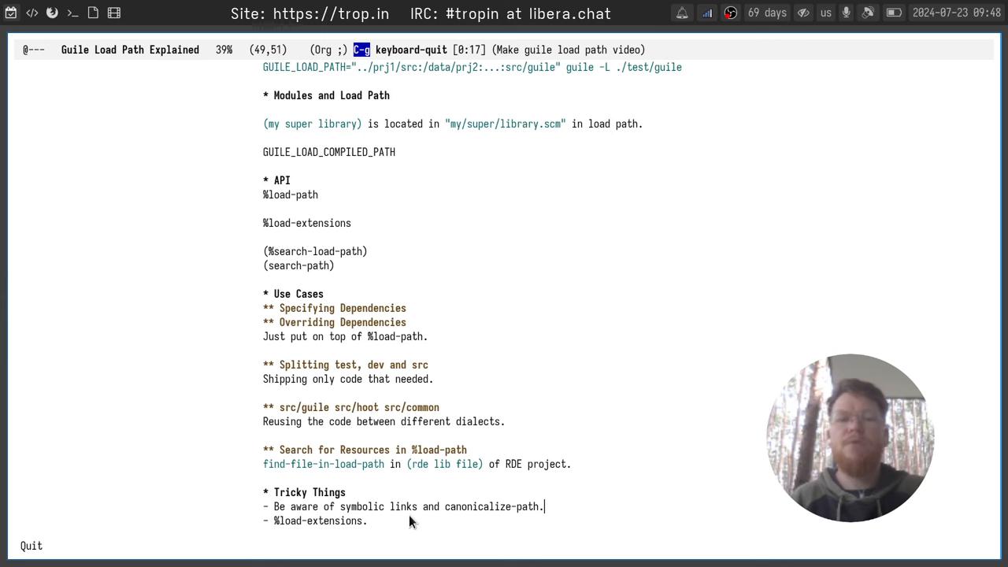
{"action": "mouse_move", "coordinate": [413, 471]}
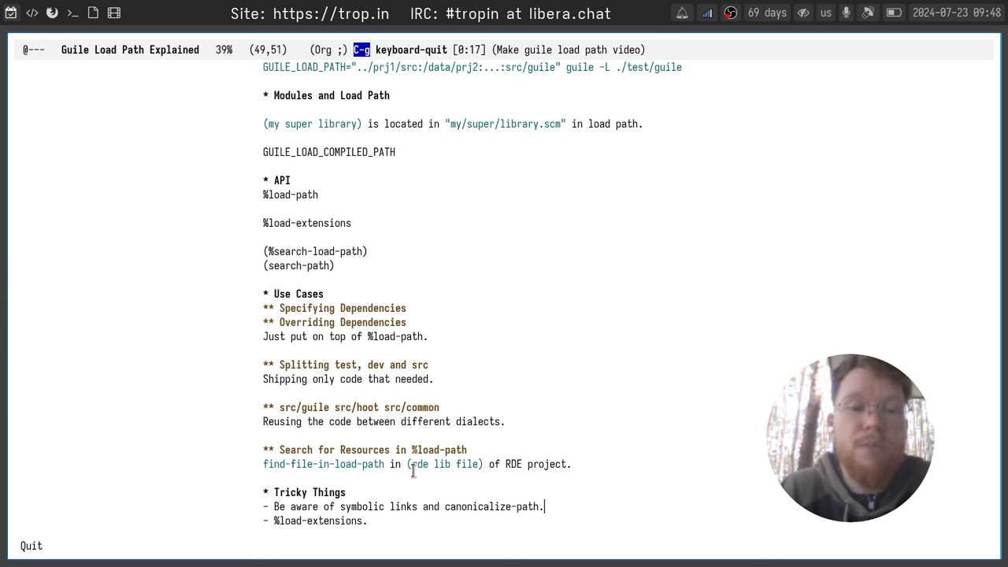
{"action": "scroll", "scroll_direction": "down", "scroll_amount": 3}
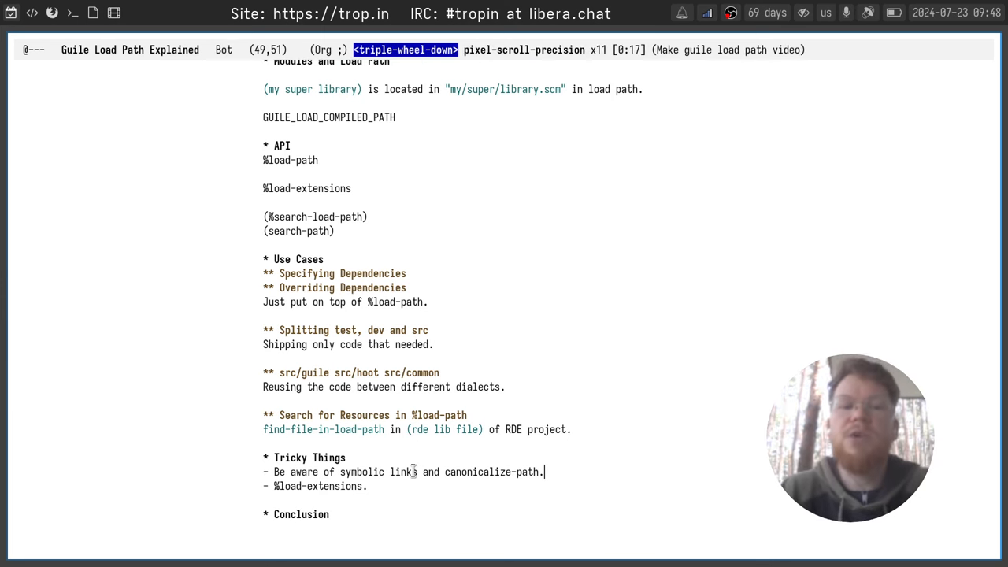